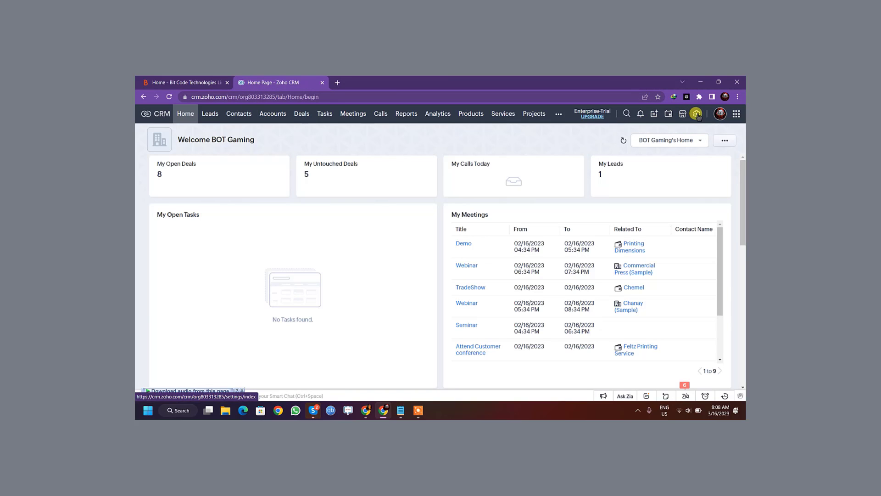
# Go from Setup to Developer Space > Functions to list the organization's functions
pyautogui.click(696, 113)
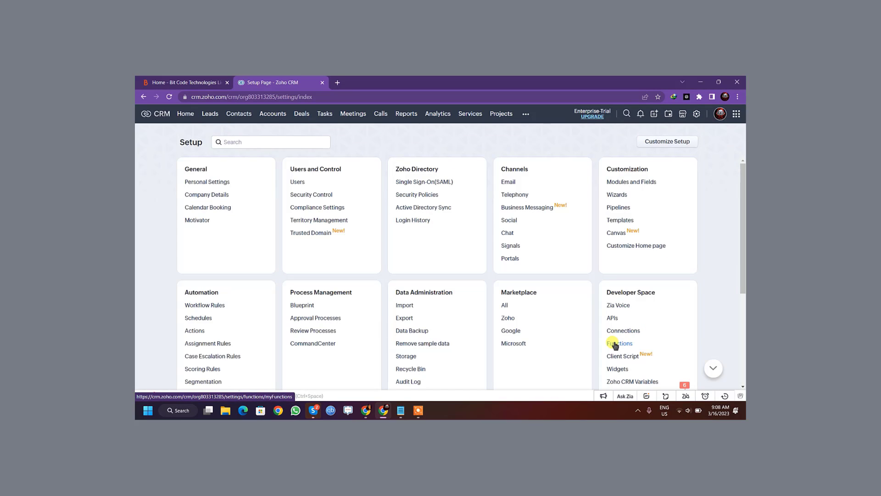
pyautogui.click(618, 342)
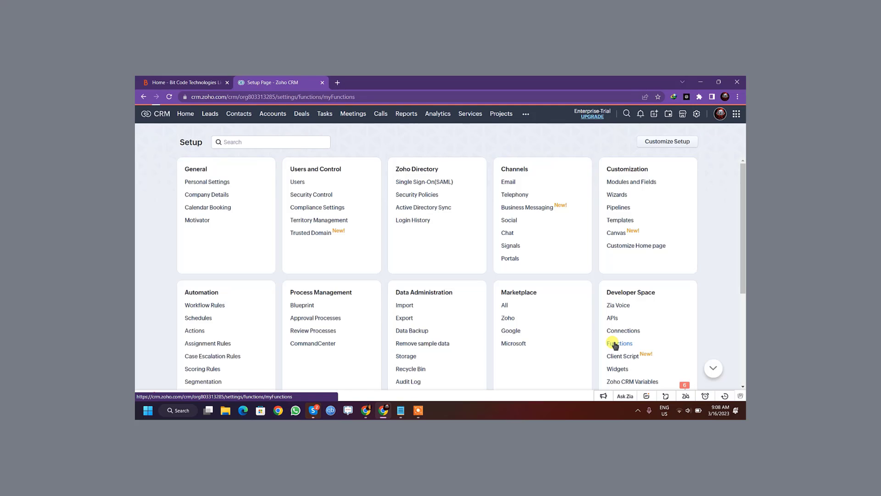
pyautogui.click(619, 344)
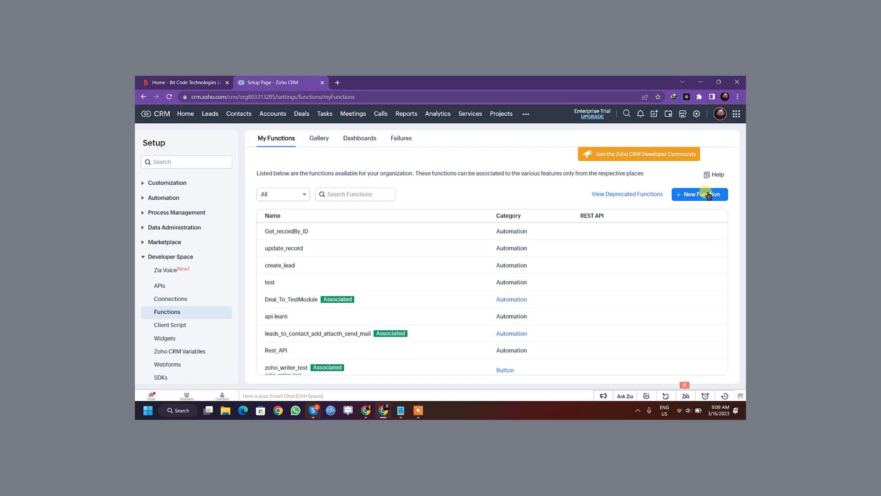
# Start a new function named attach_file_zoho_crm, with display name attach_file_zoho_crm
pyautogui.click(698, 193)
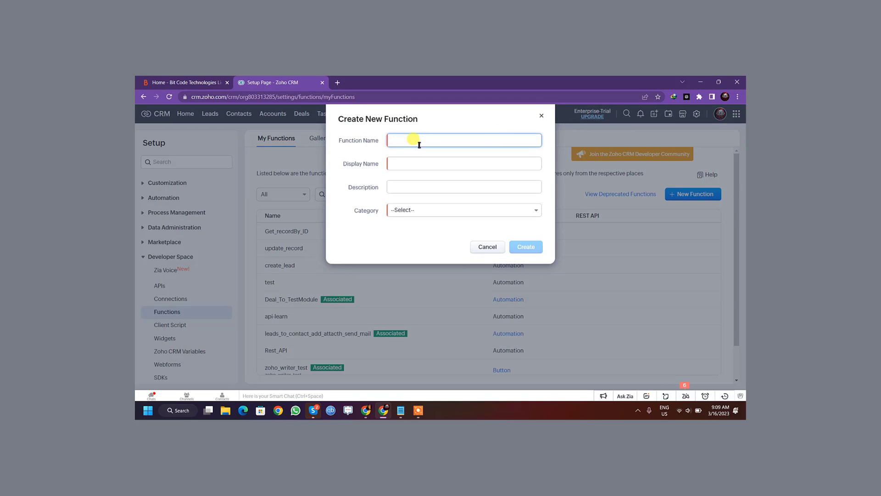
pyautogui.write('attach')
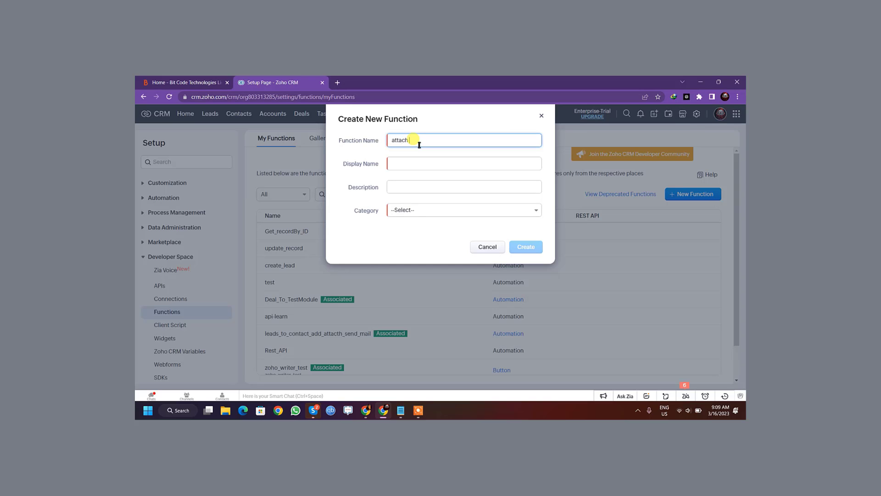
pyautogui.write('_file')
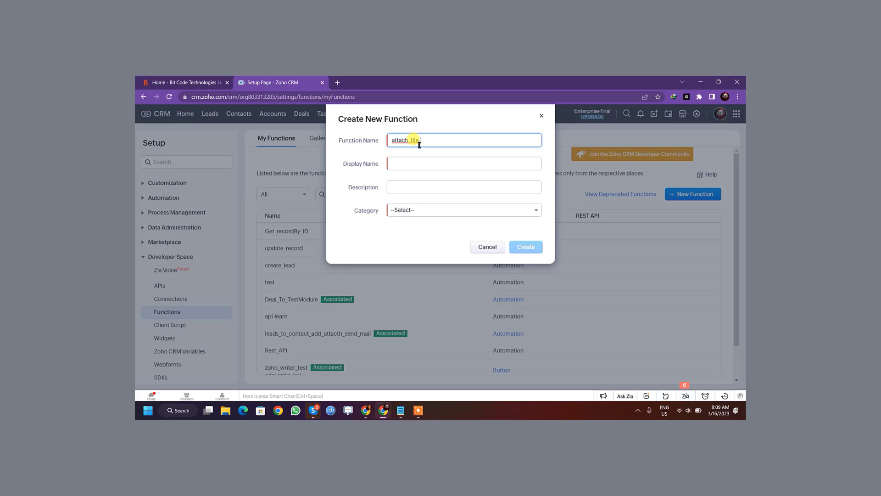
pyautogui.write('zoho_crm')
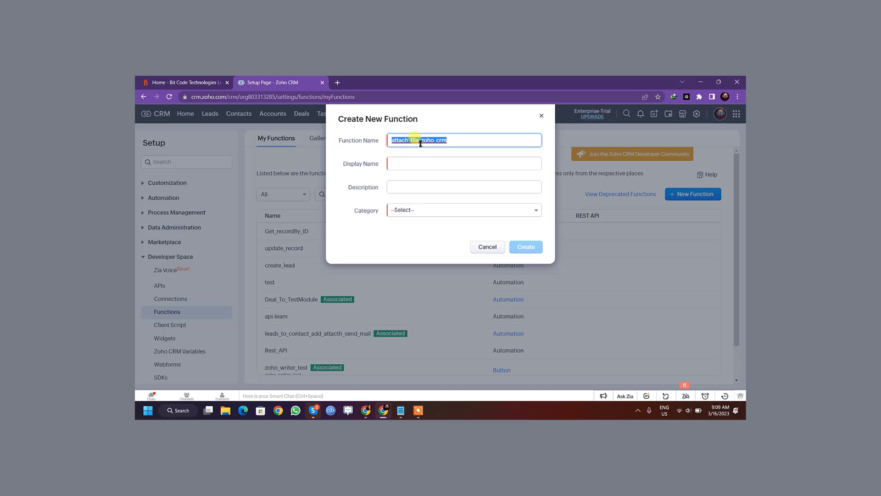
pyautogui.click(463, 163)
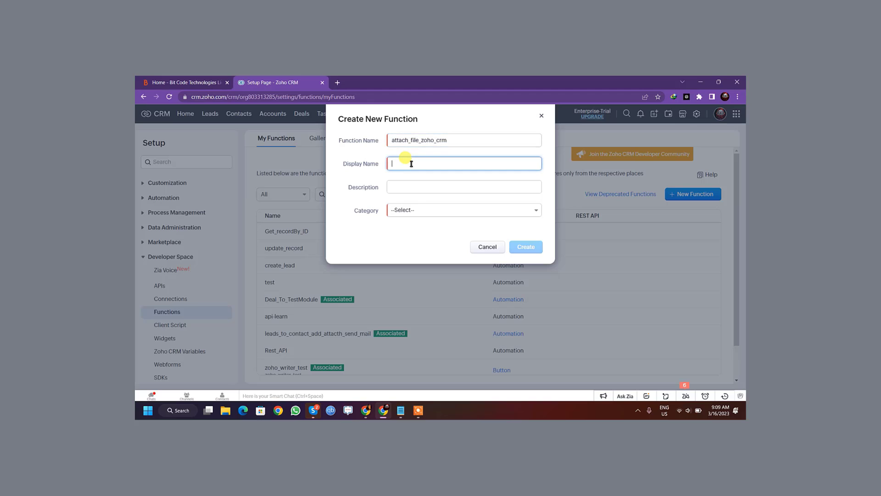
pyautogui.write('attach_file_zoho_crm')
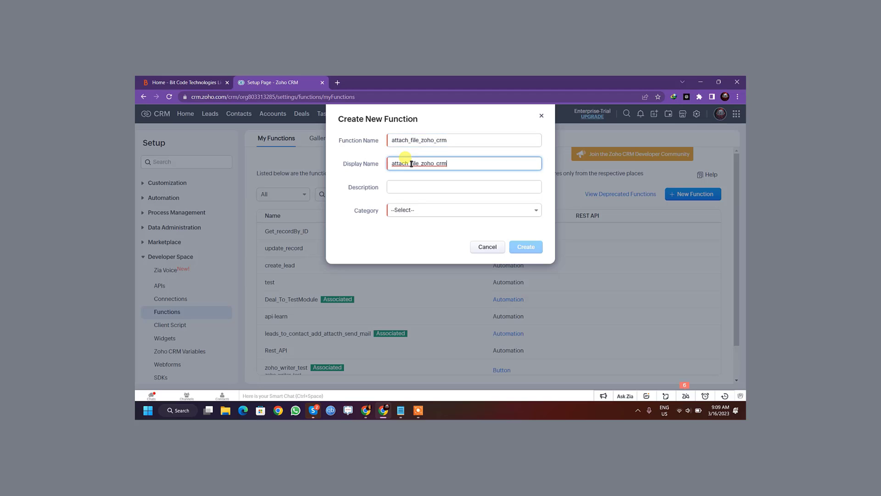
# Set the function category to Automation and create it
pyautogui.click(462, 210)
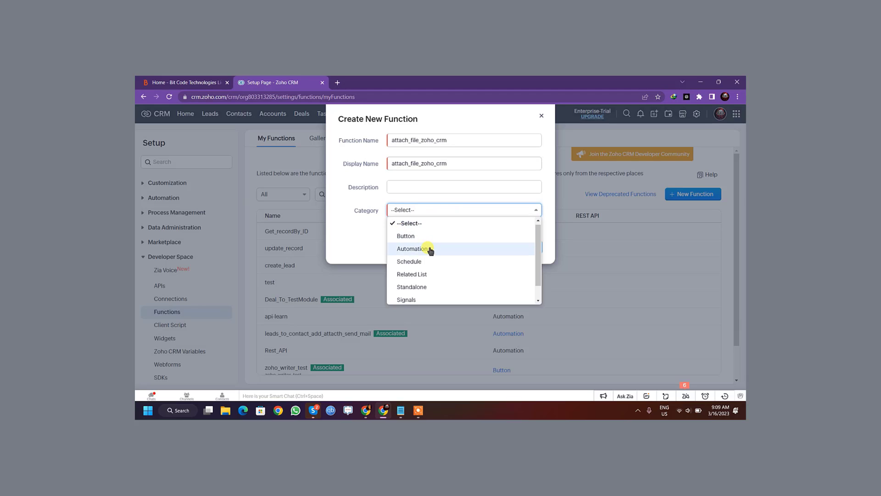
pyautogui.click(413, 248)
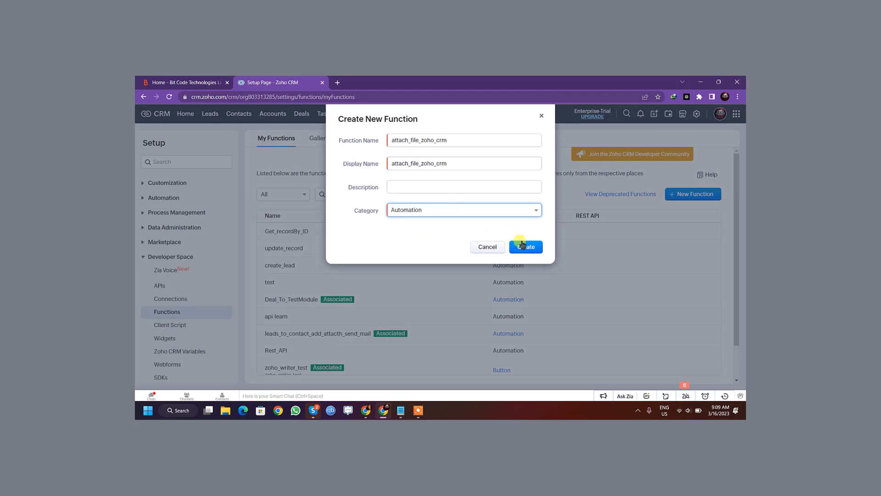
pyautogui.click(525, 245)
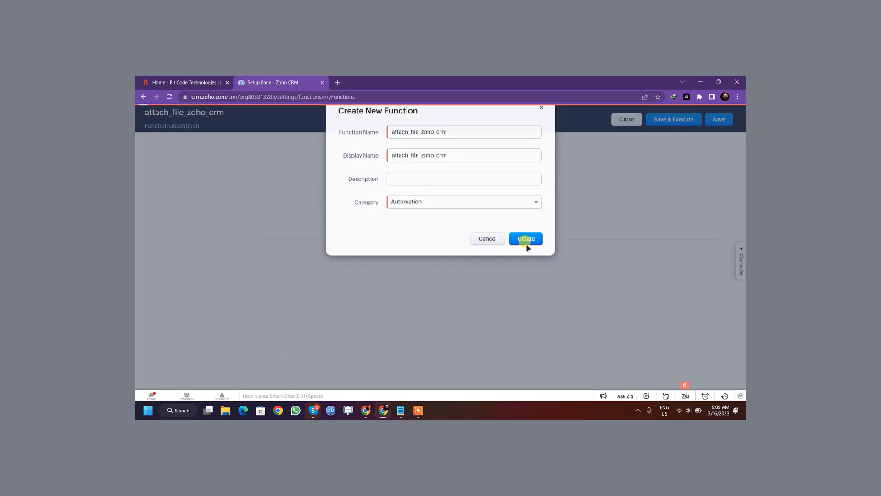
pyautogui.click(526, 238)
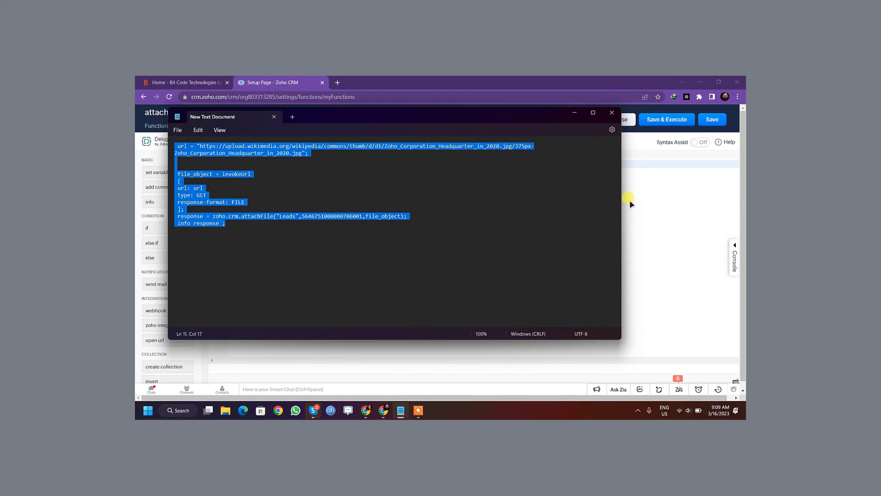
# Return to the attach_file_zoho_crm function's code editor in the browser
pyautogui.click(611, 113)
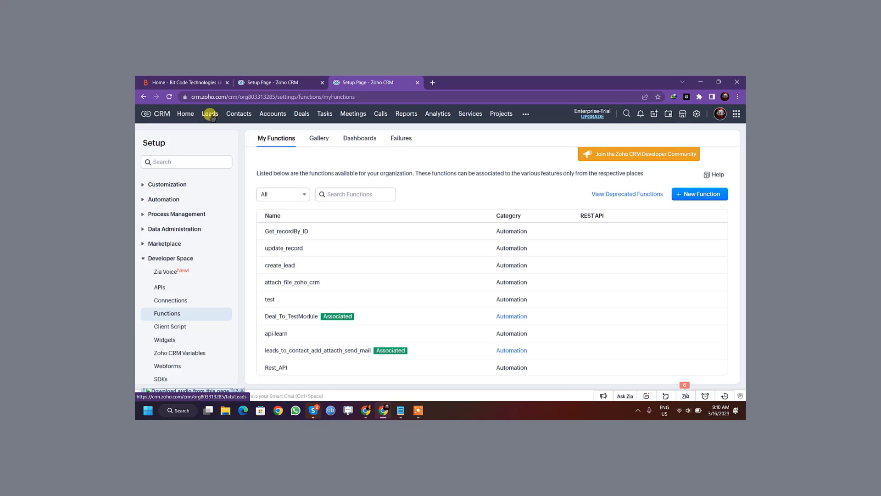
# Open the Developer Developer record from the Leads list
pyautogui.click(210, 113)
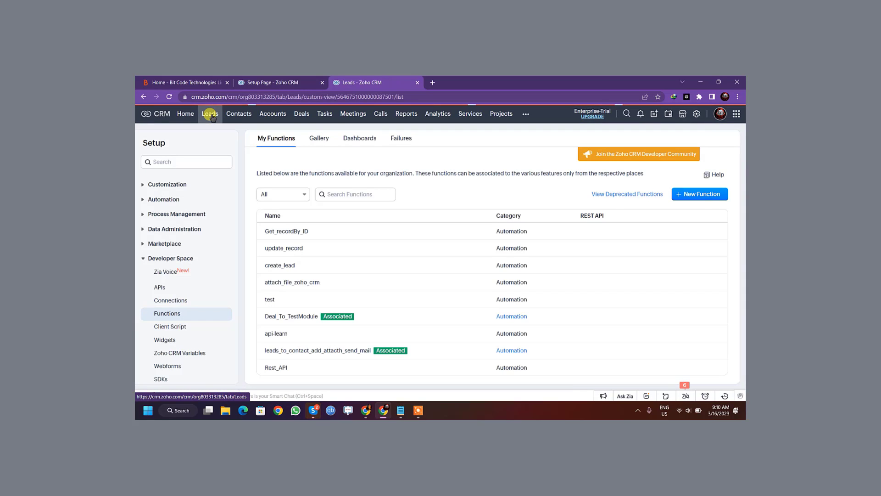
pyautogui.click(210, 113)
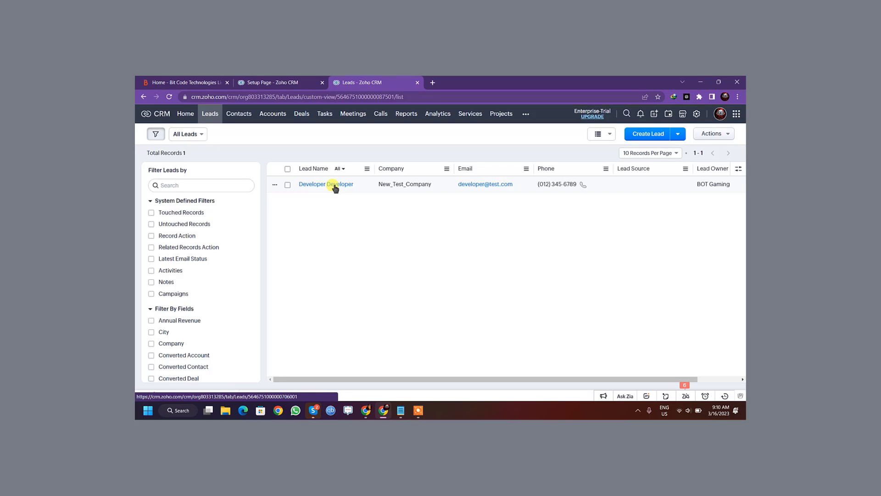
pyautogui.click(325, 183)
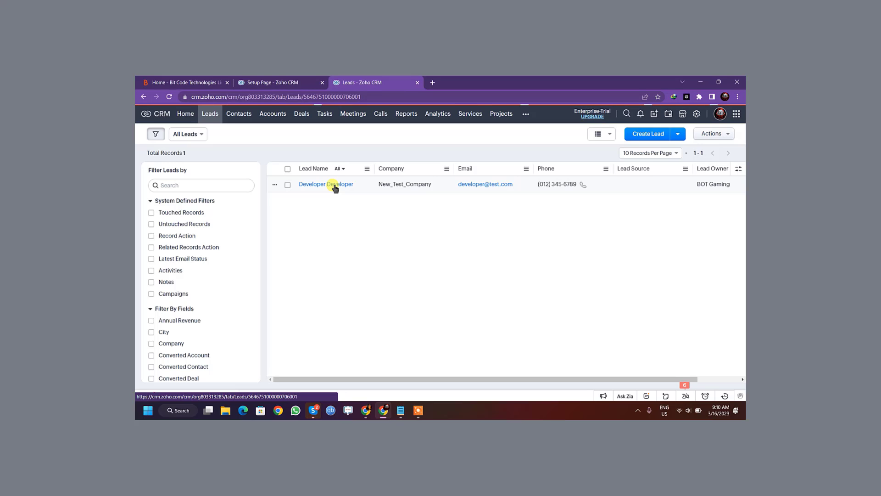
pyautogui.click(326, 184)
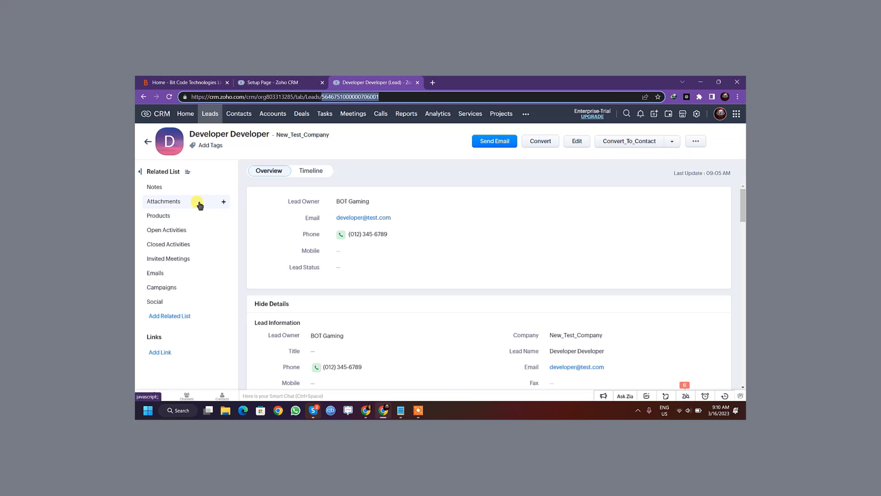
# Confirm the lead has no attachments, then return to the attach_file_zoho_crm function tab
pyautogui.click(164, 201)
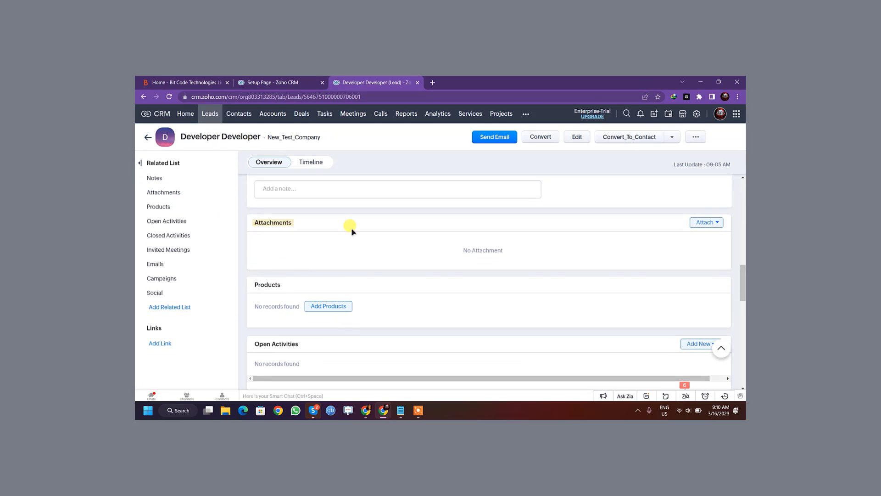
pyautogui.moveTo(403, 251)
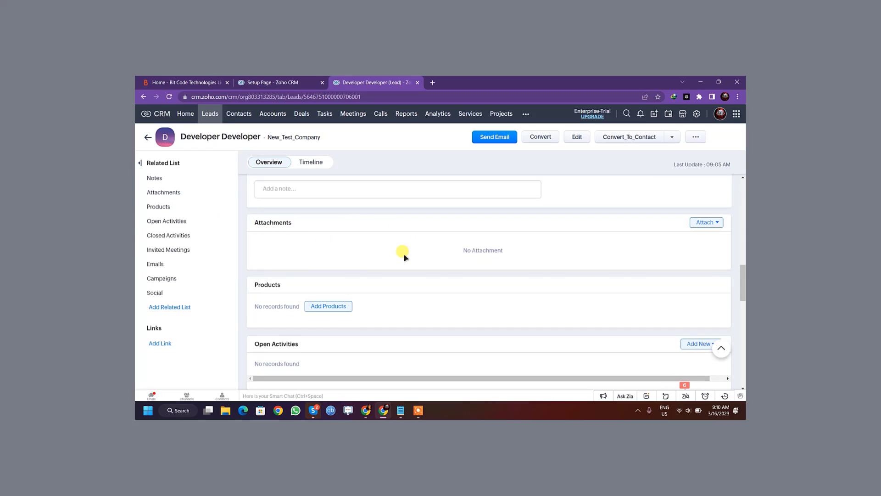
pyautogui.moveTo(395, 241)
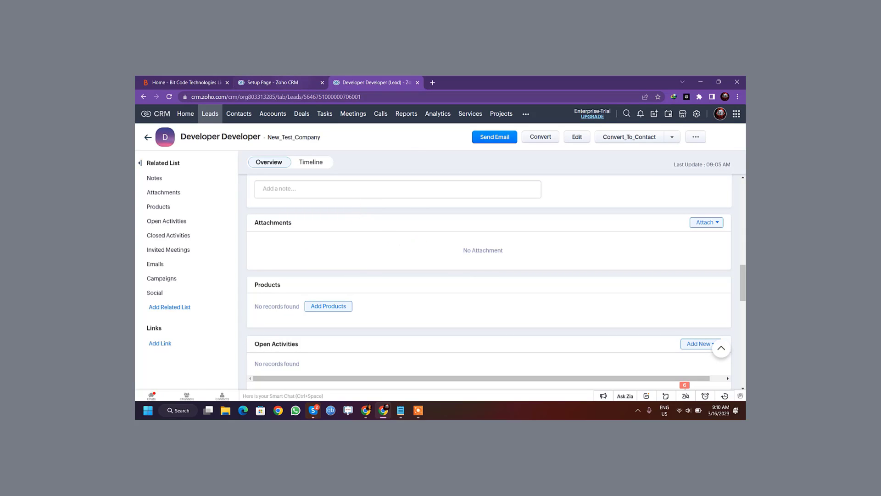
pyautogui.click(270, 82)
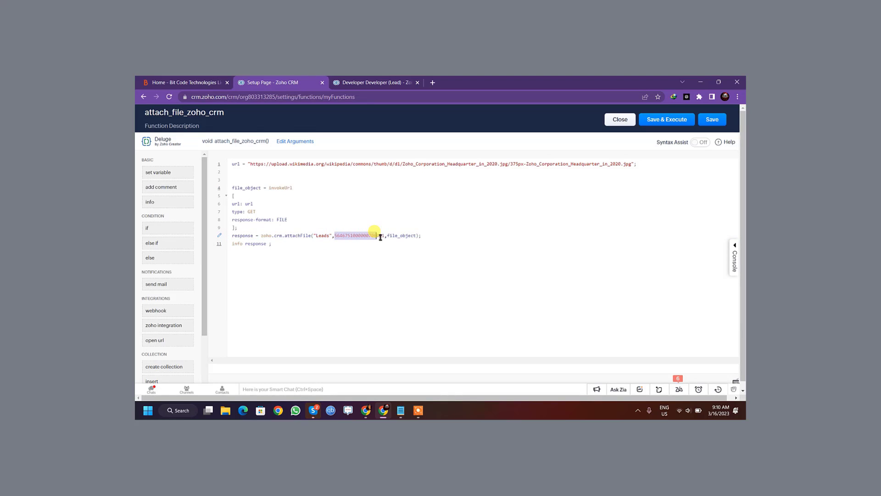
pyautogui.moveTo(378, 202)
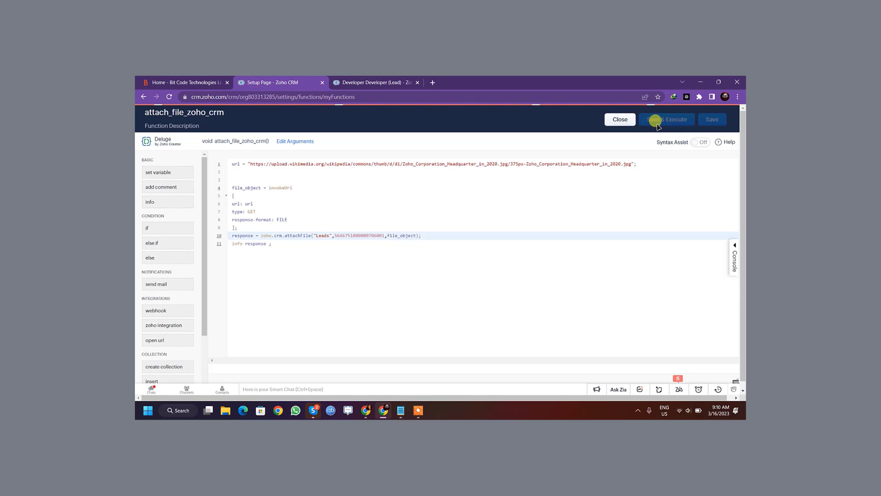
# Save and execute attach_file_zoho_crm, then return to the Developer Developer lead tab
pyautogui.click(666, 120)
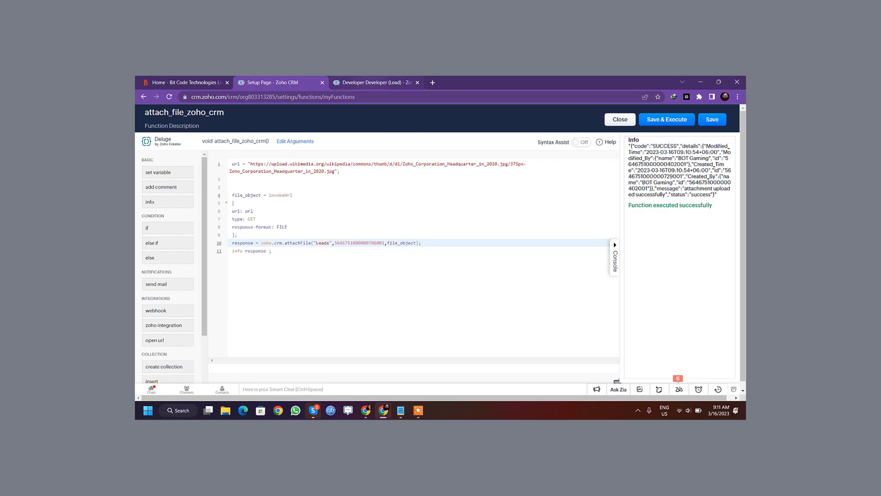
pyautogui.click(376, 82)
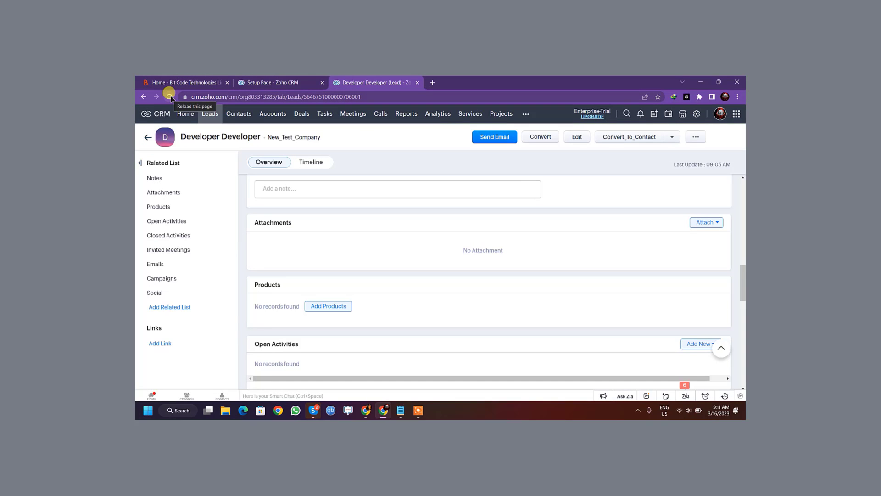
# Reload the lead page and scroll to Attachments showing Zoho_Corporation_Headquarter_in_2020.jpg
pyautogui.click(156, 97)
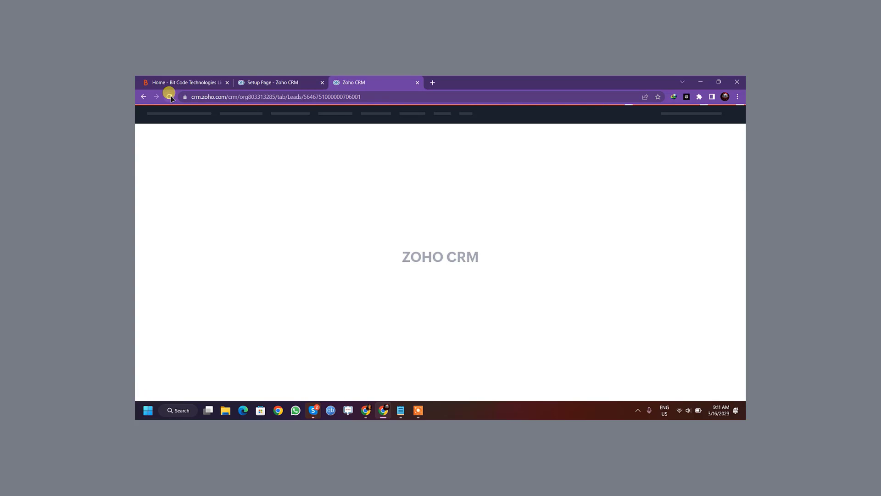
pyautogui.click(170, 97)
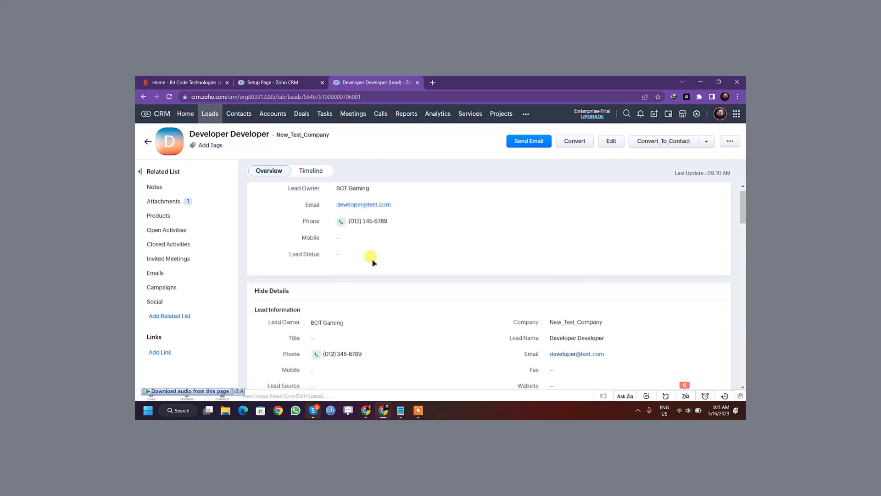
pyautogui.scroll(-3)
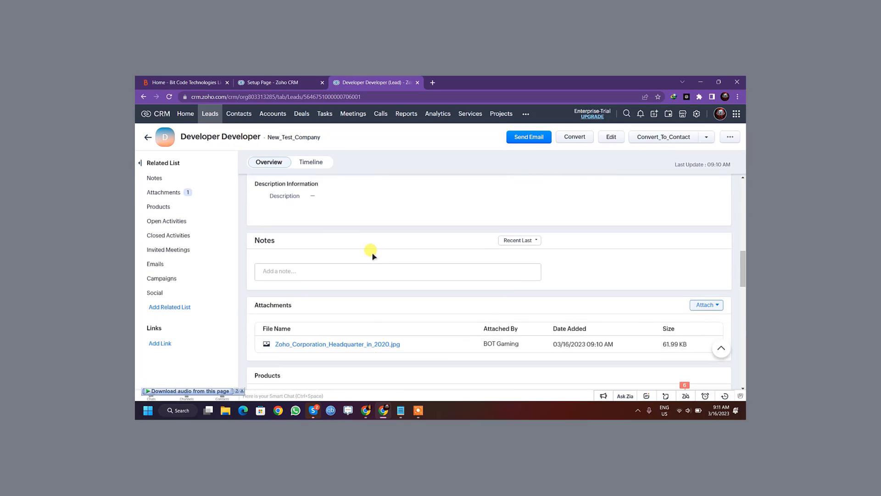
pyautogui.scroll(-3)
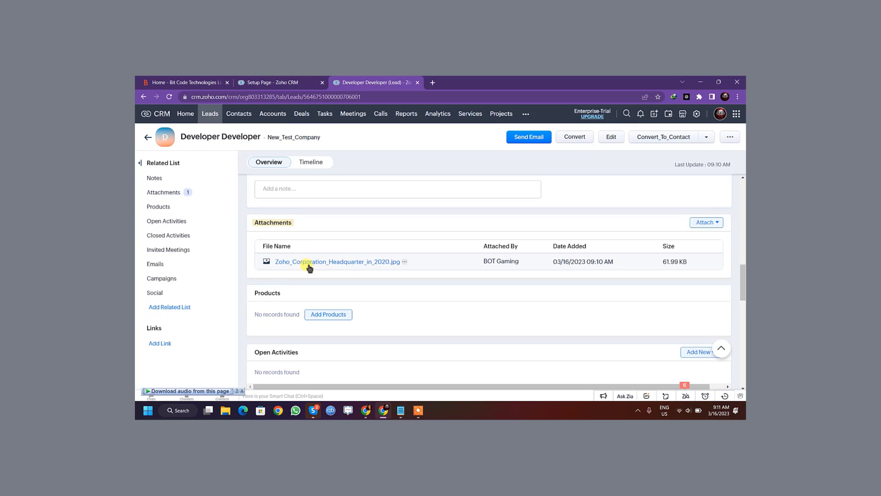
pyautogui.moveTo(309, 261)
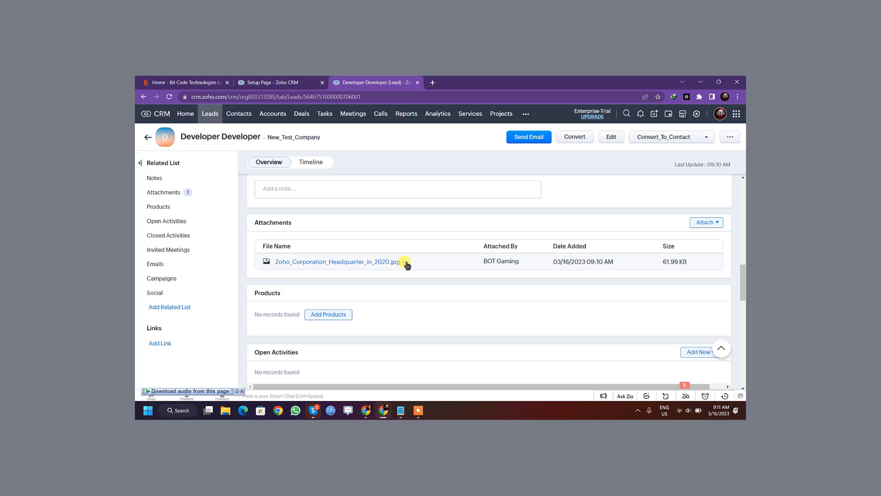
pyautogui.click(406, 263)
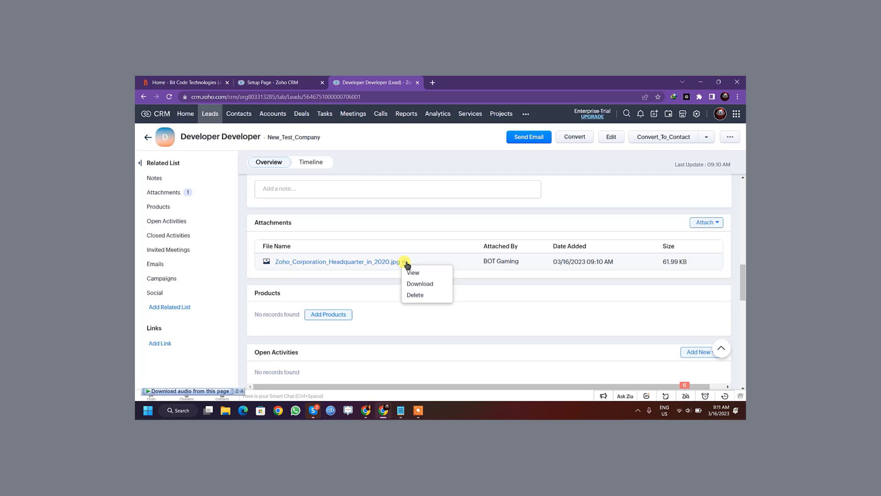
pyautogui.click(413, 272)
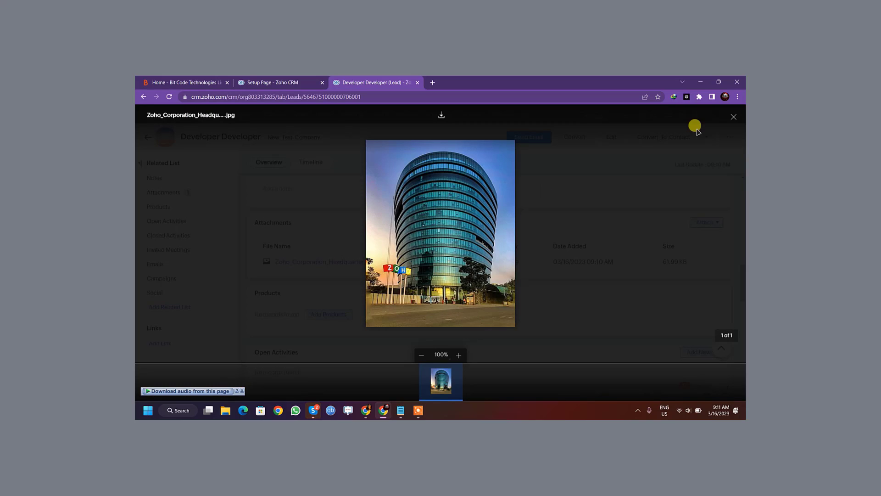
pyautogui.click(733, 117)
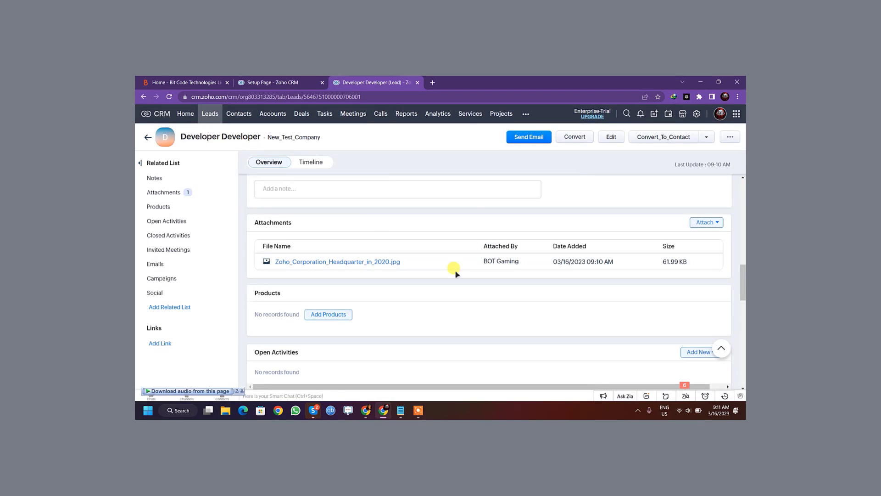